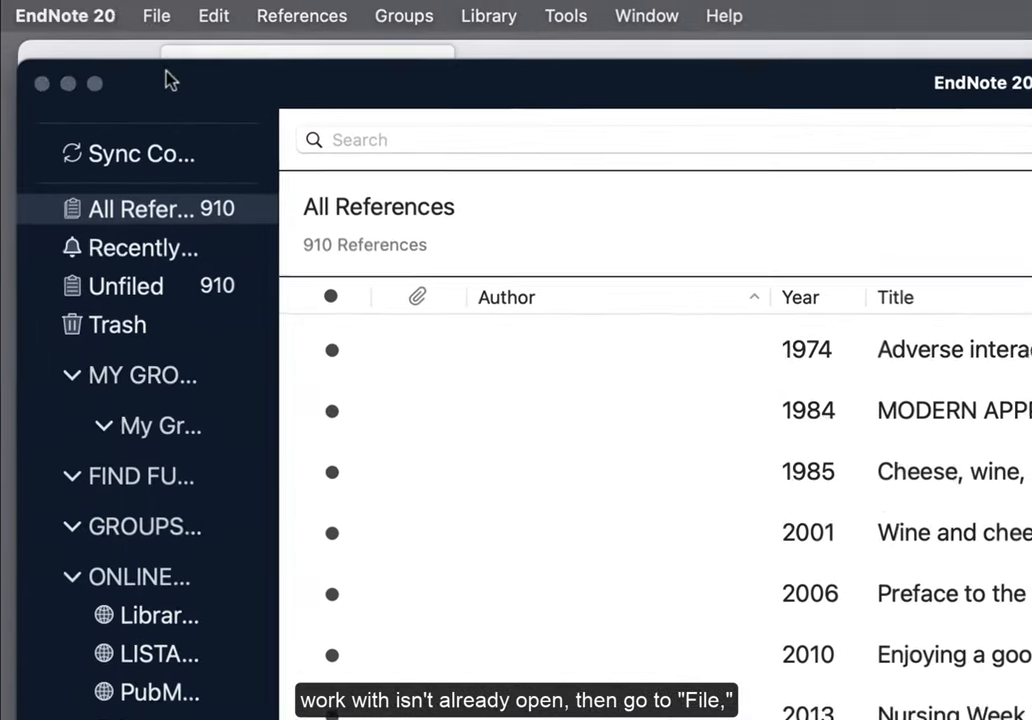
Open 'Example Endnote Library.enl' from the Downloads folder in EndNote 20.
left_click(156, 16)
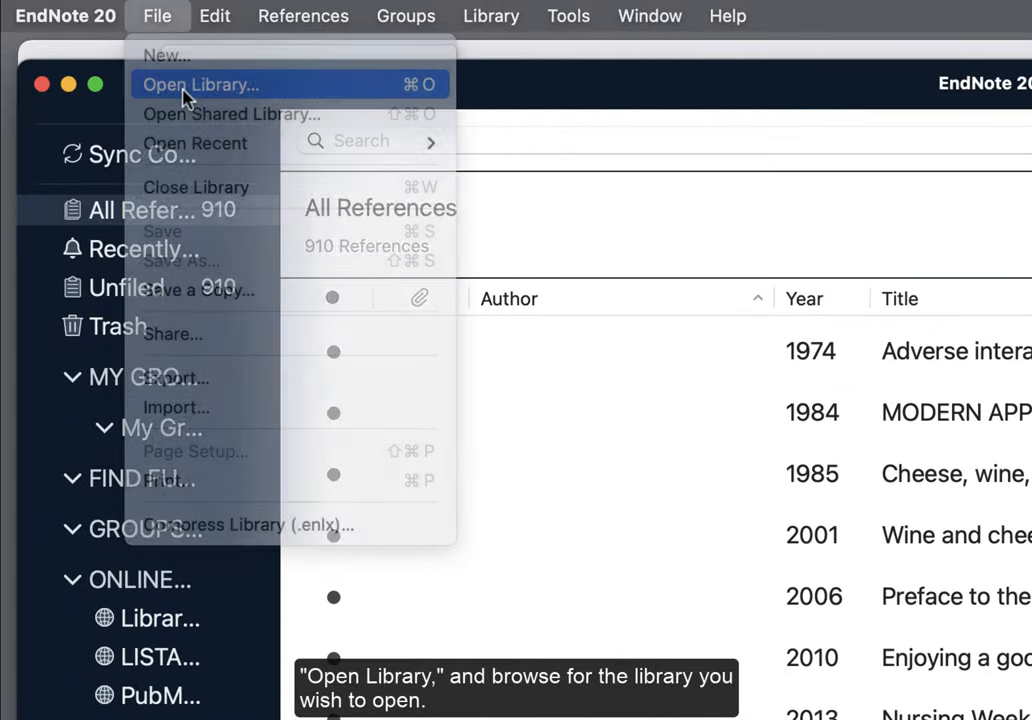
left_click(200, 84)
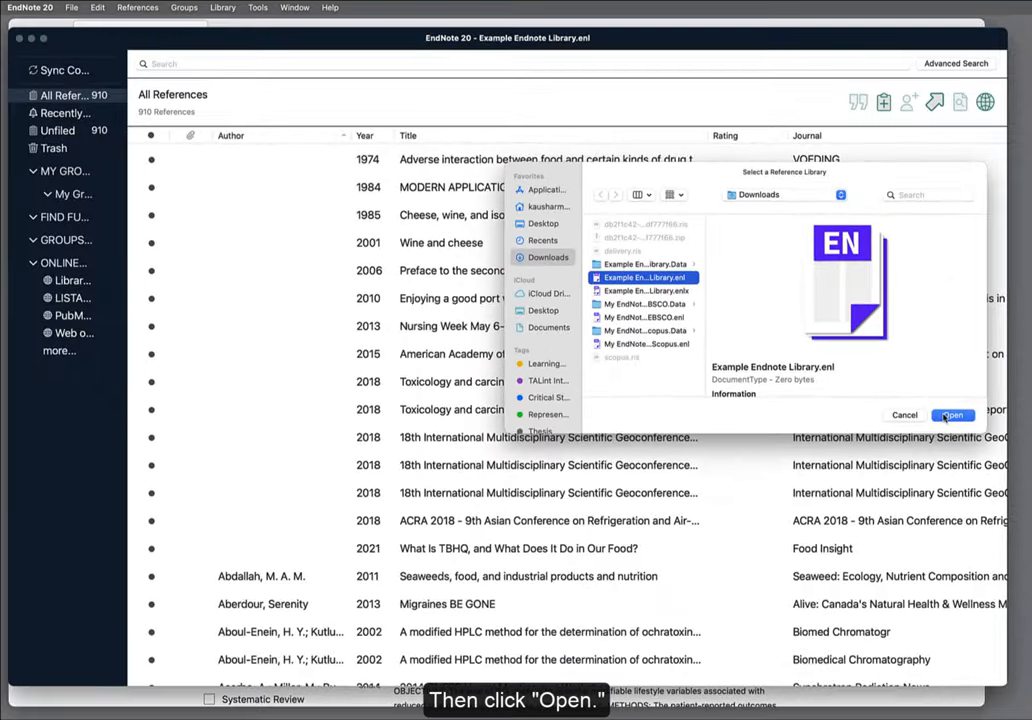
left_click(951, 414)
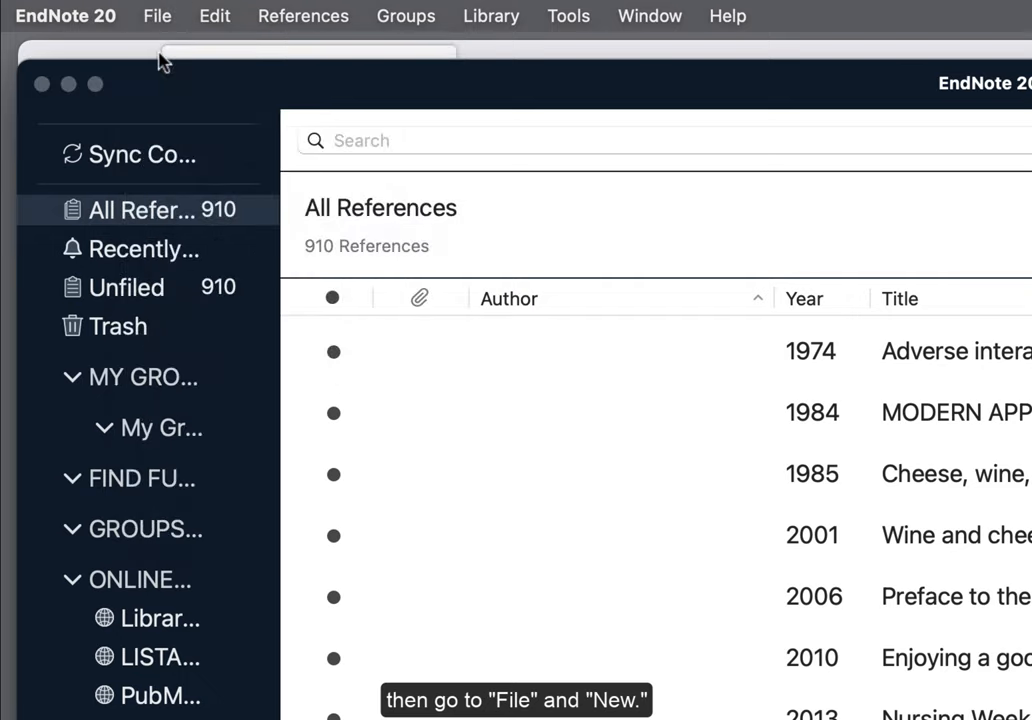
Create a new library 'My EndNote Library PubMed' saved in Downloads.
left_click(157, 16)
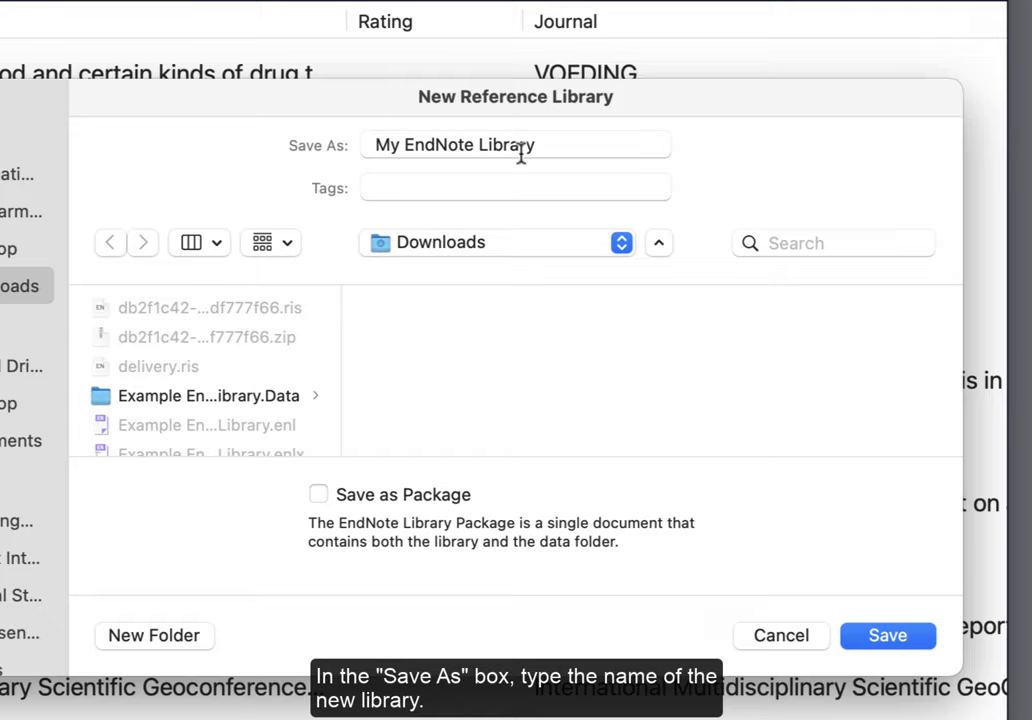
type("PubM")
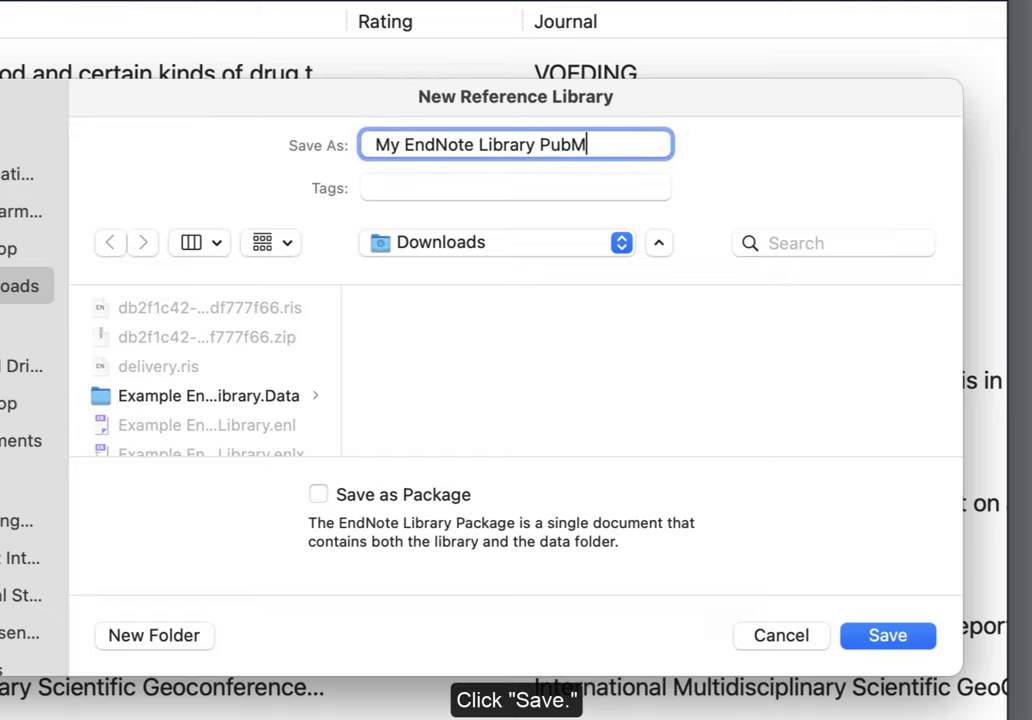
type("ed")
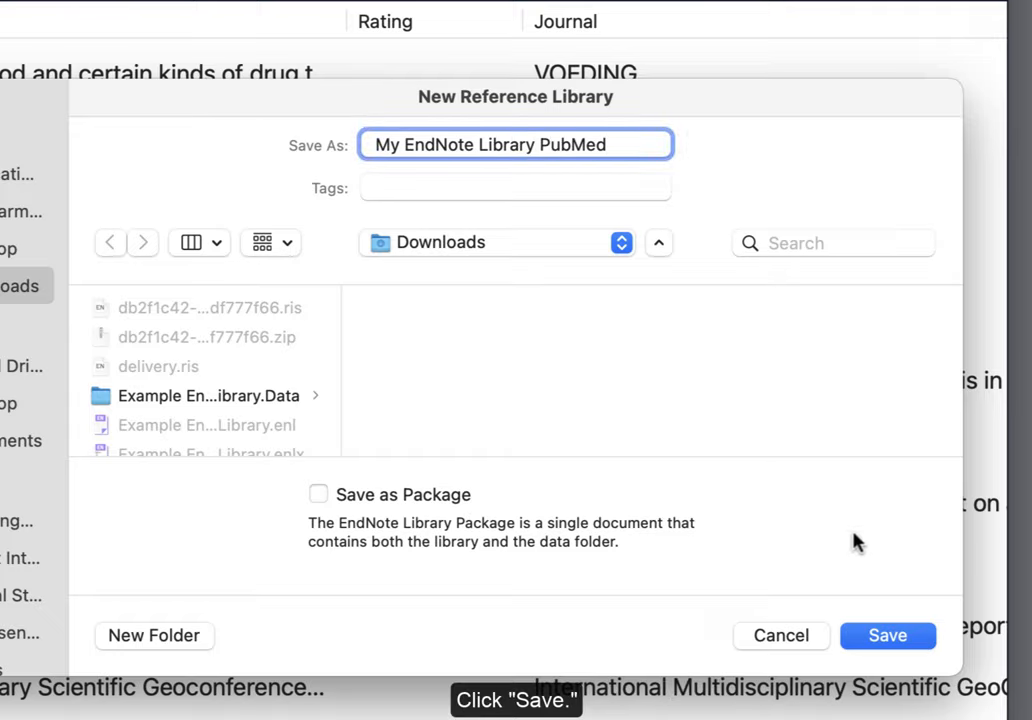
left_click(886, 635)
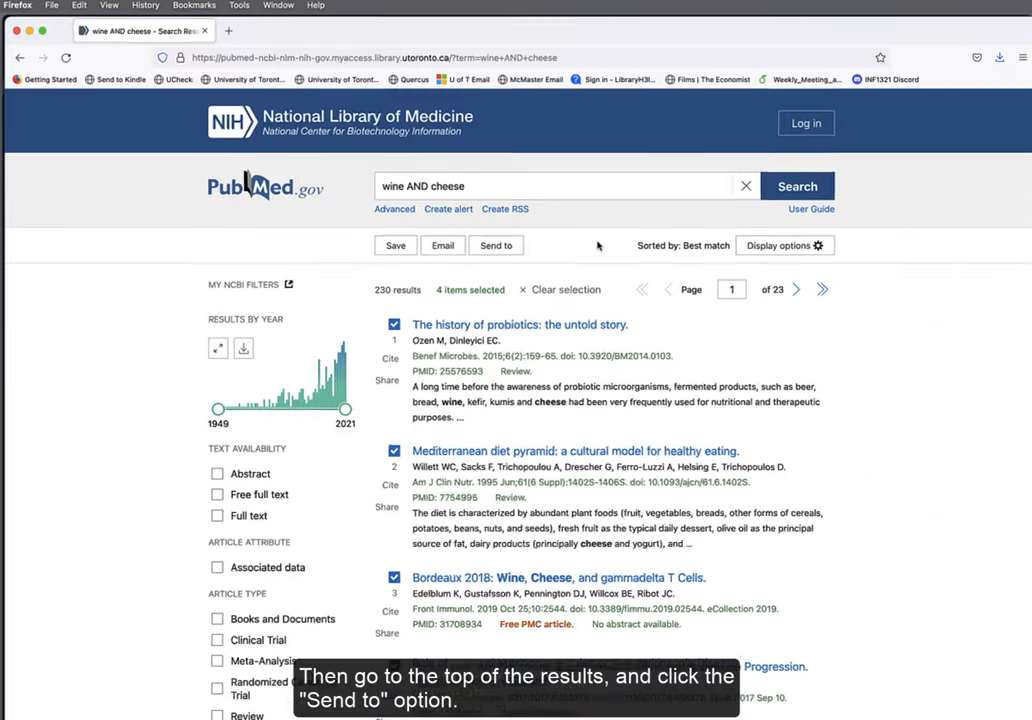
Choose Send to > Citation manager for the selected wine AND cheese results.
left_click(496, 245)
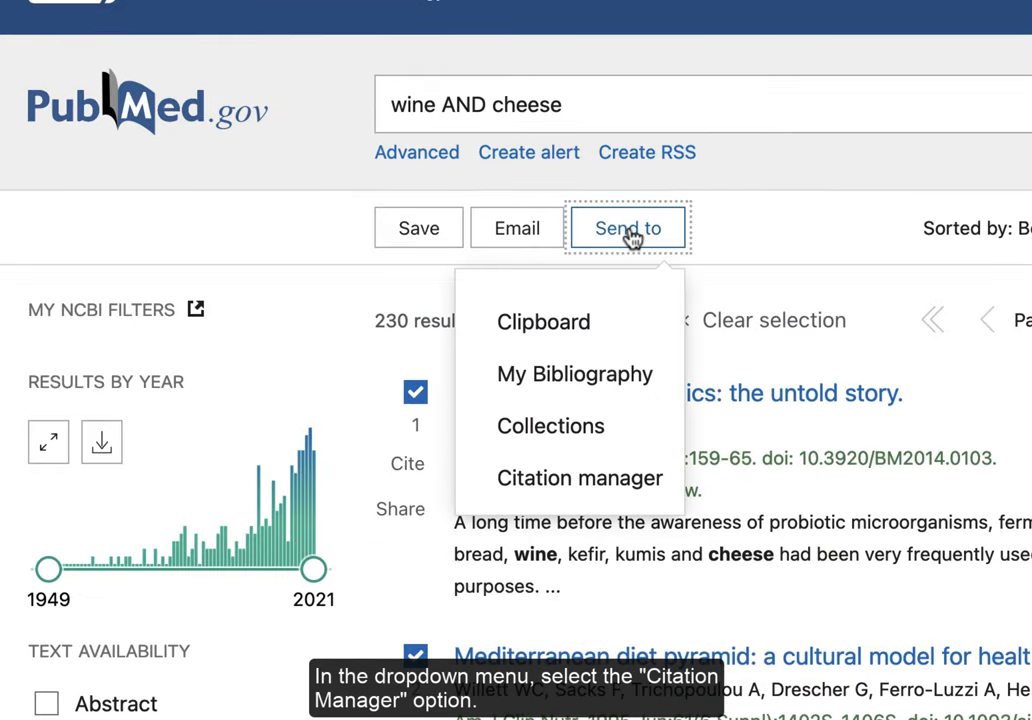
left_click(579, 477)
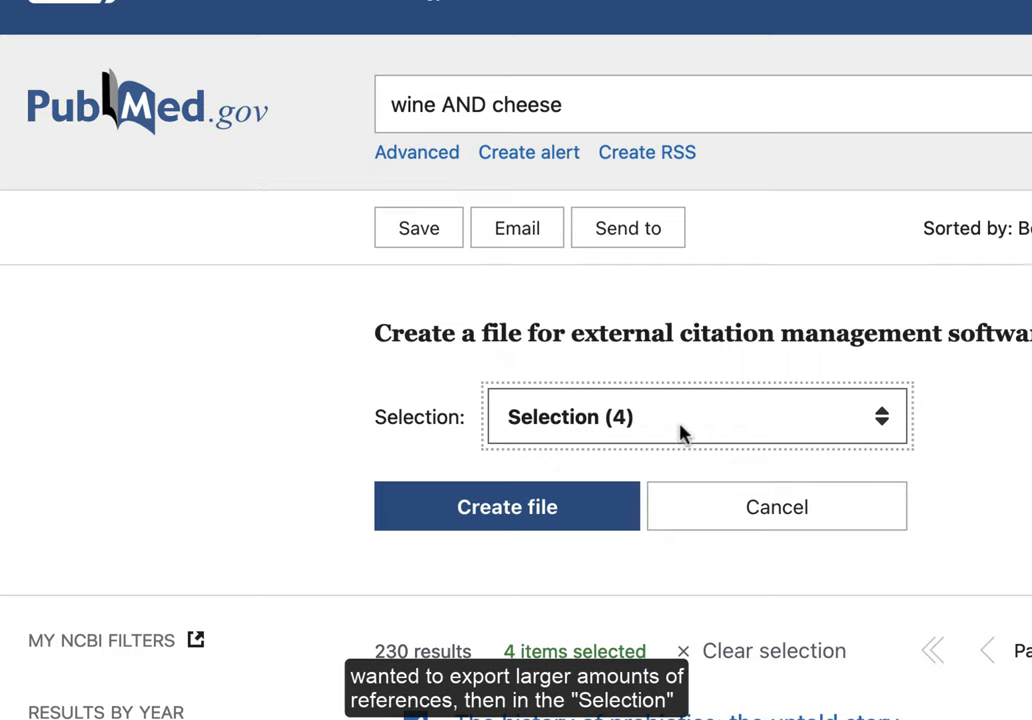
Set the selection to All results and create the pubmed-wineANDche-set.nbib file.
left_click(697, 417)
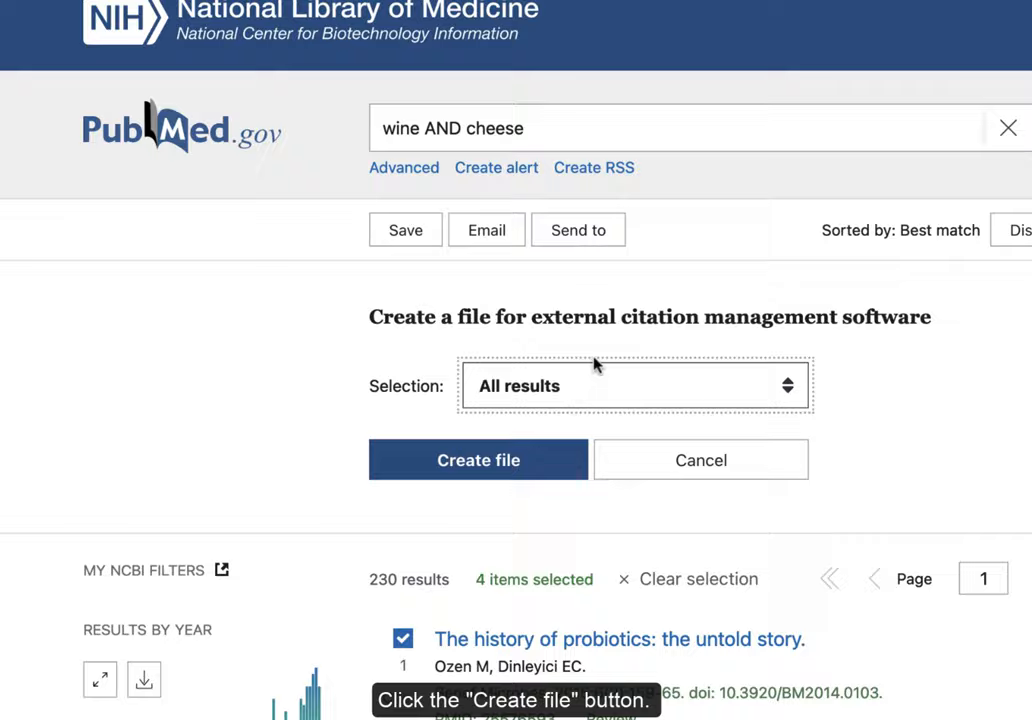
left_click(478, 459)
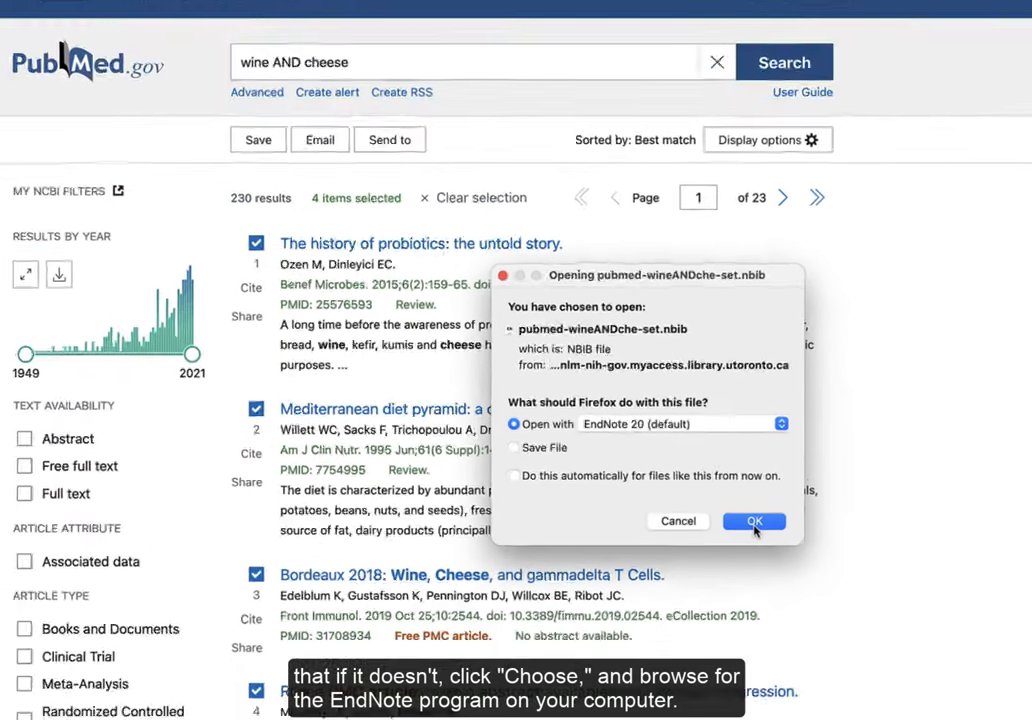
Open the downloaded .nbib file with EndNote 20, importing 230 references.
left_click(753, 521)
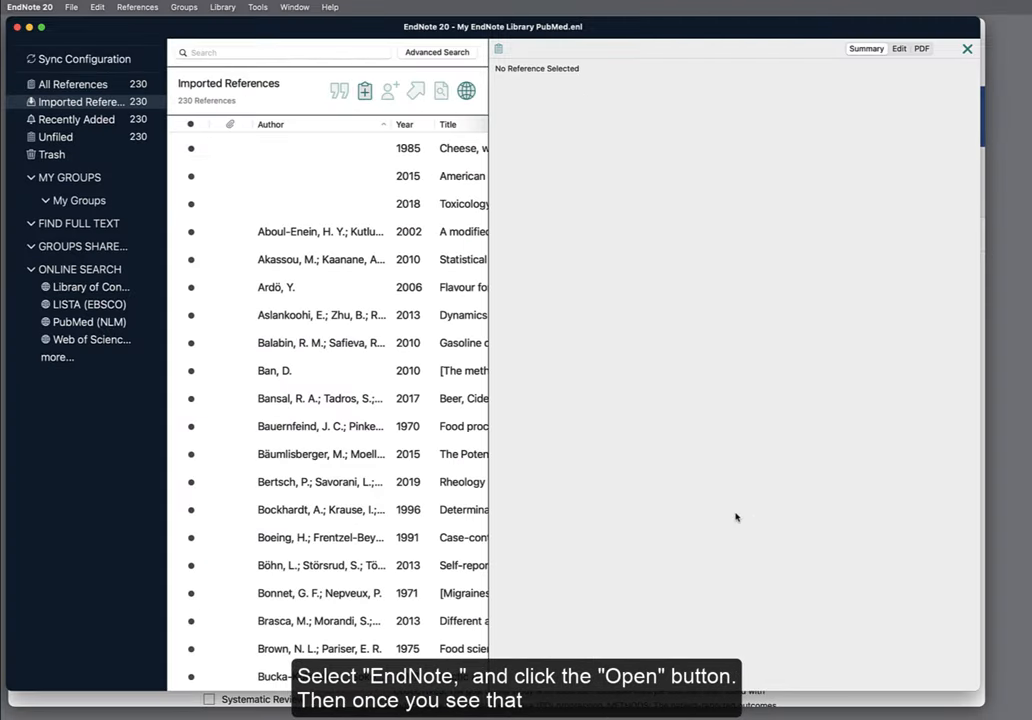